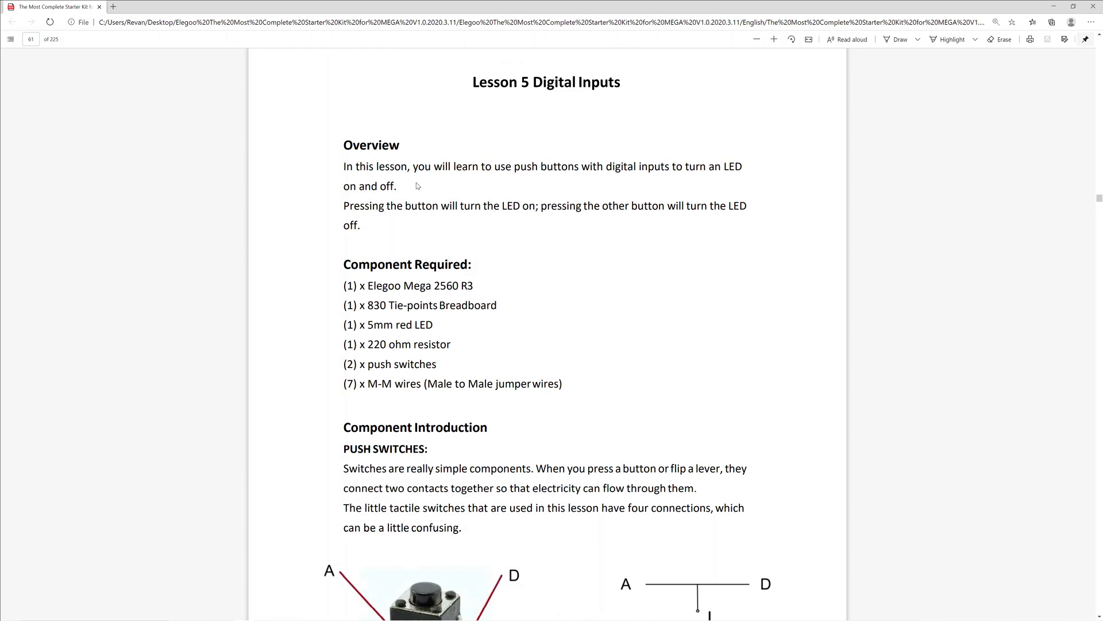
mouse_move(418, 188)
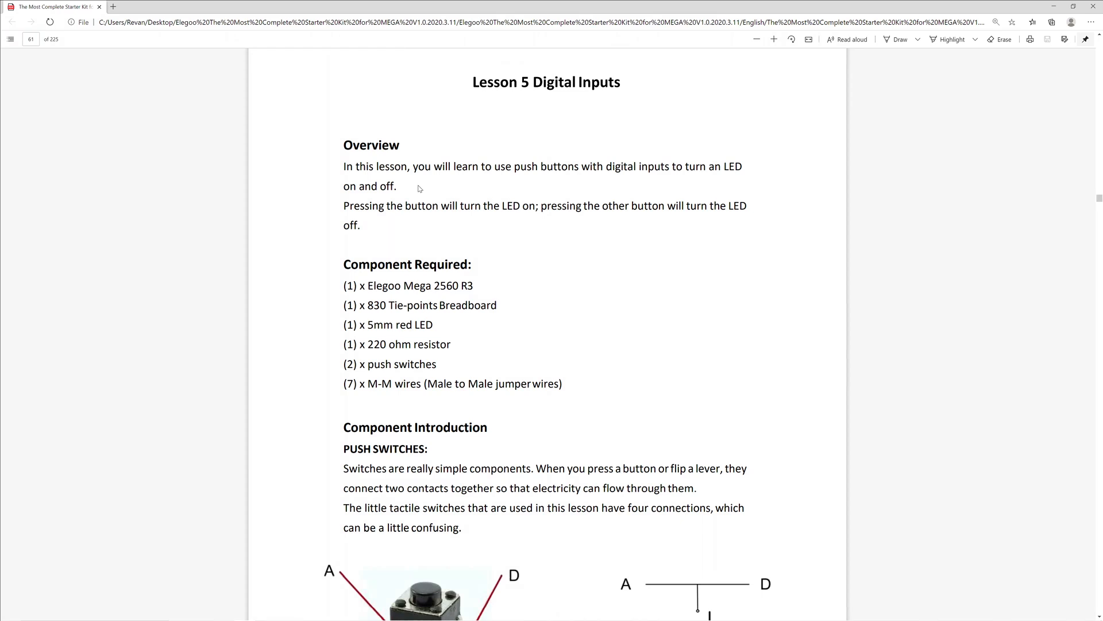
mouse_move(418, 190)
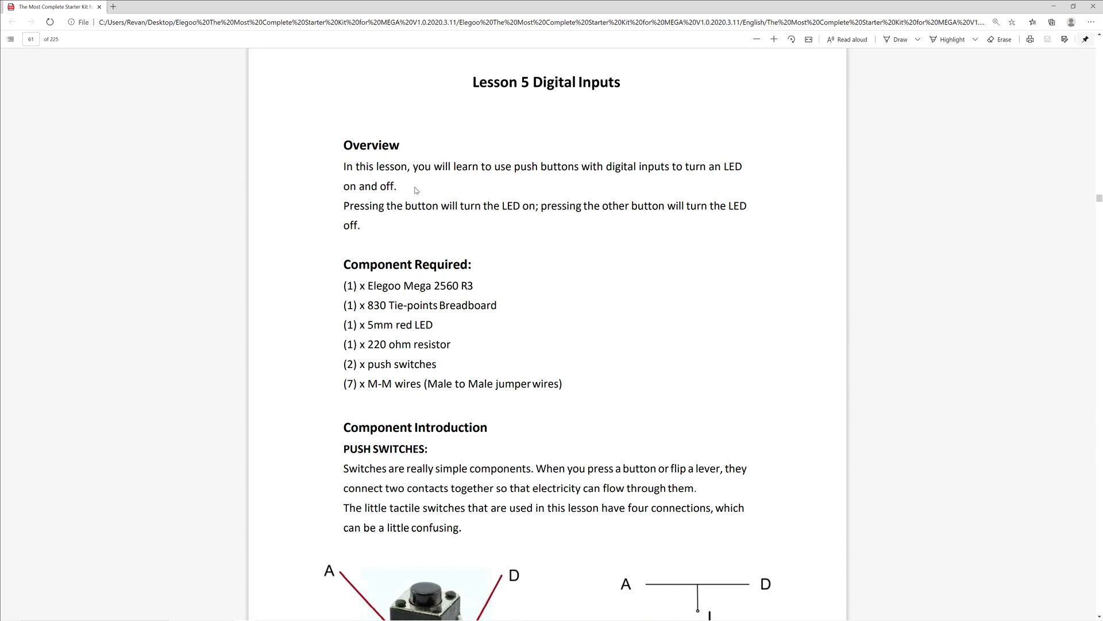
Scroll from the Lesson 5 Overview down to the push switch Component Introduction diagram
scroll(down, 3)
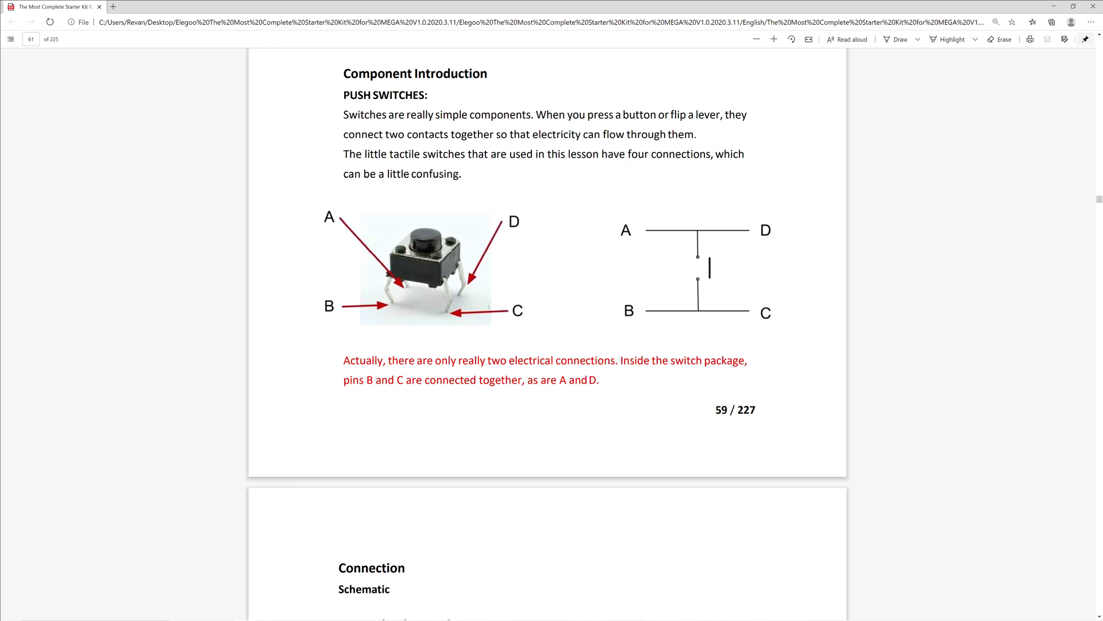
Drag the scrollbar down to page 61 with the LED and two-button wiring diagram
drag(343, 133, 696, 134)
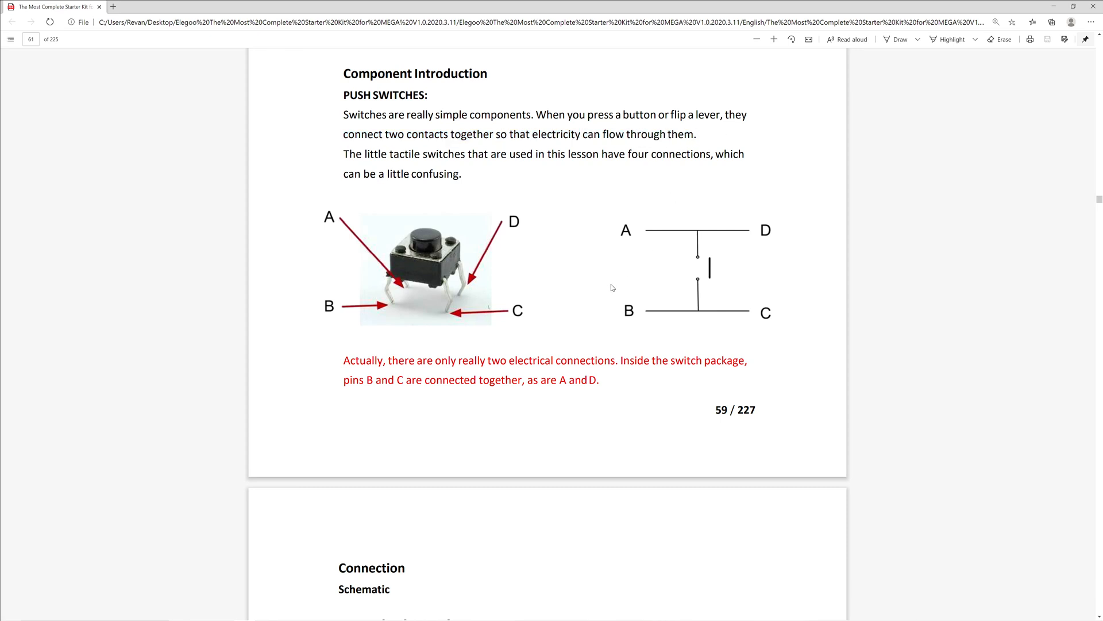
mouse_move(632, 285)
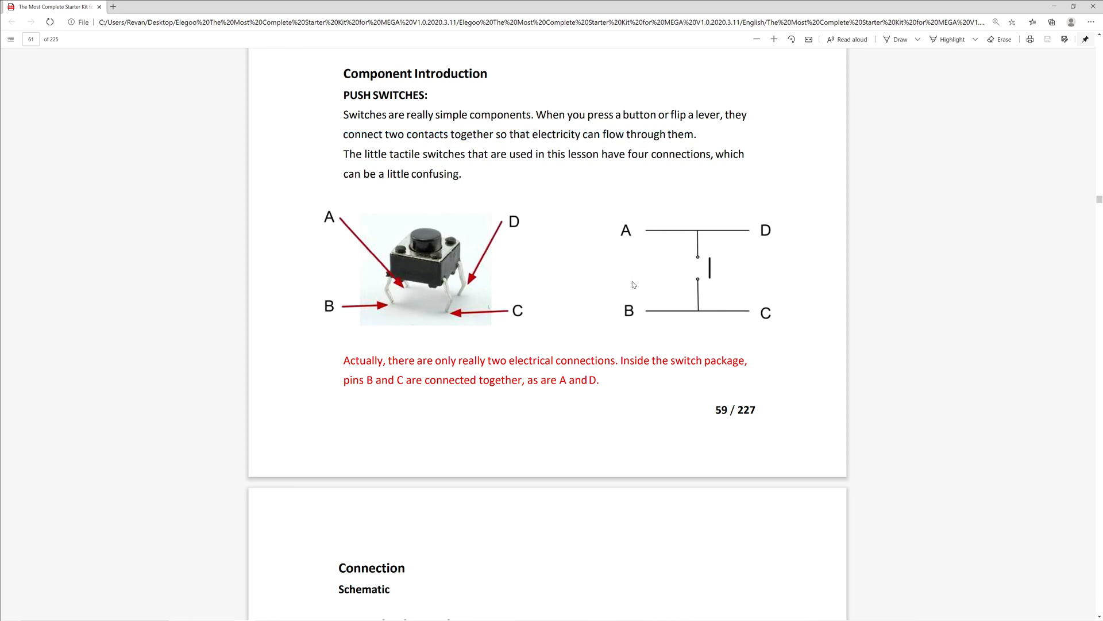
mouse_move(630, 315)
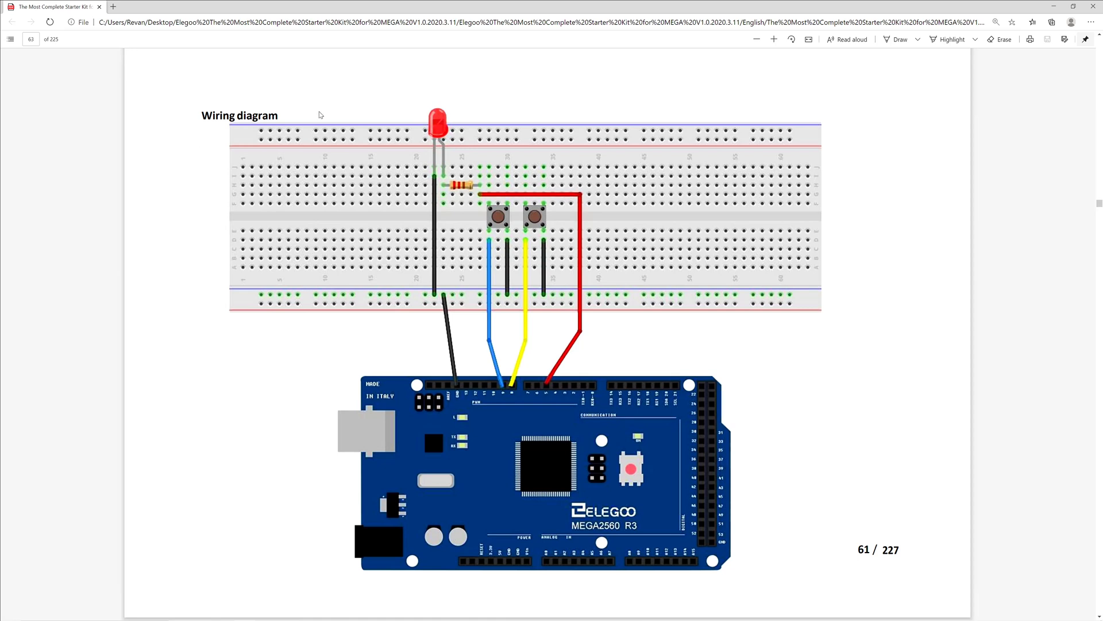
mouse_move(492, 386)
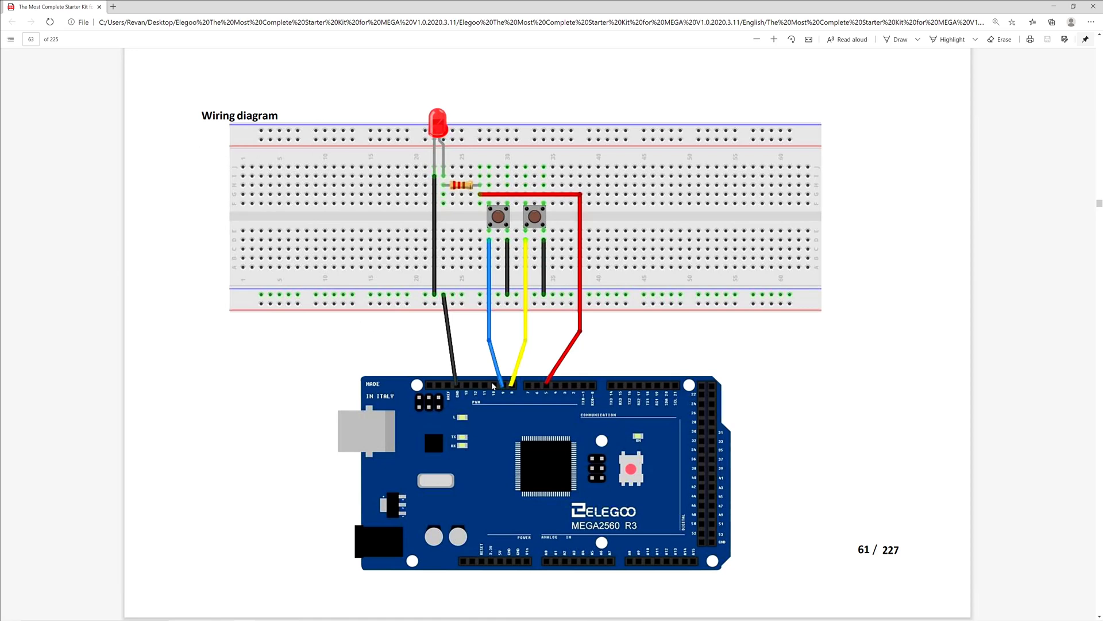
mouse_move(542, 389)
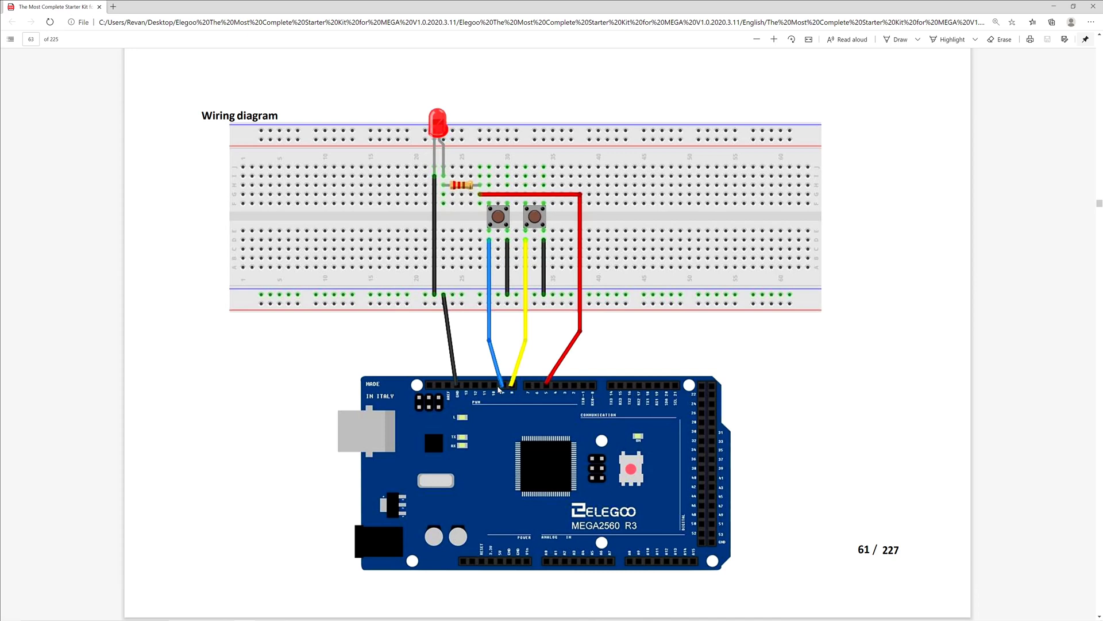
mouse_move(456, 387)
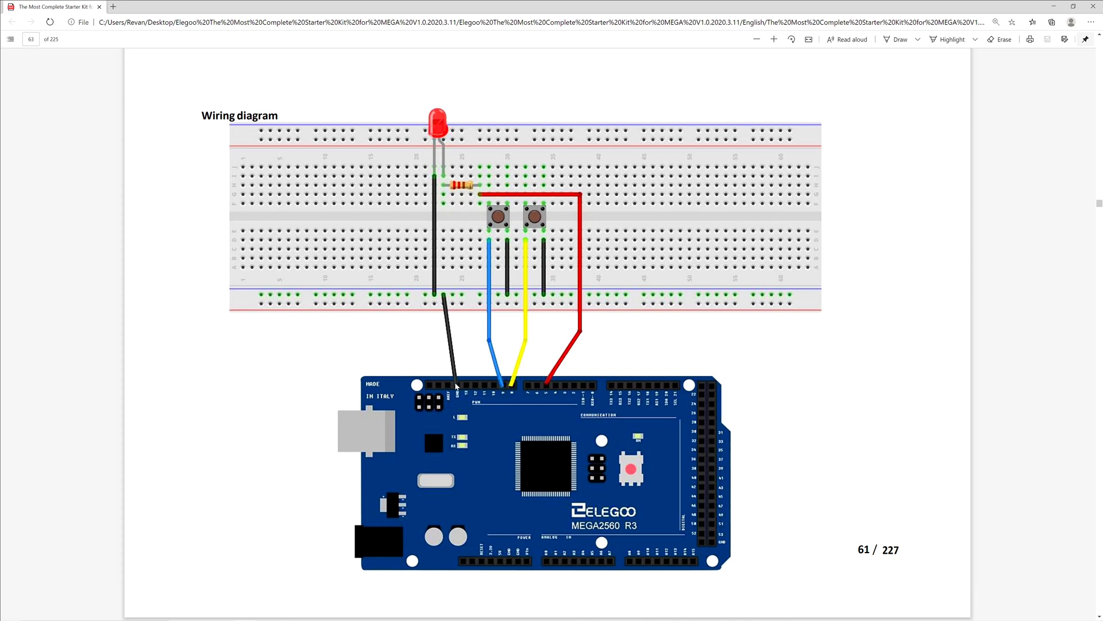
mouse_move(552, 410)
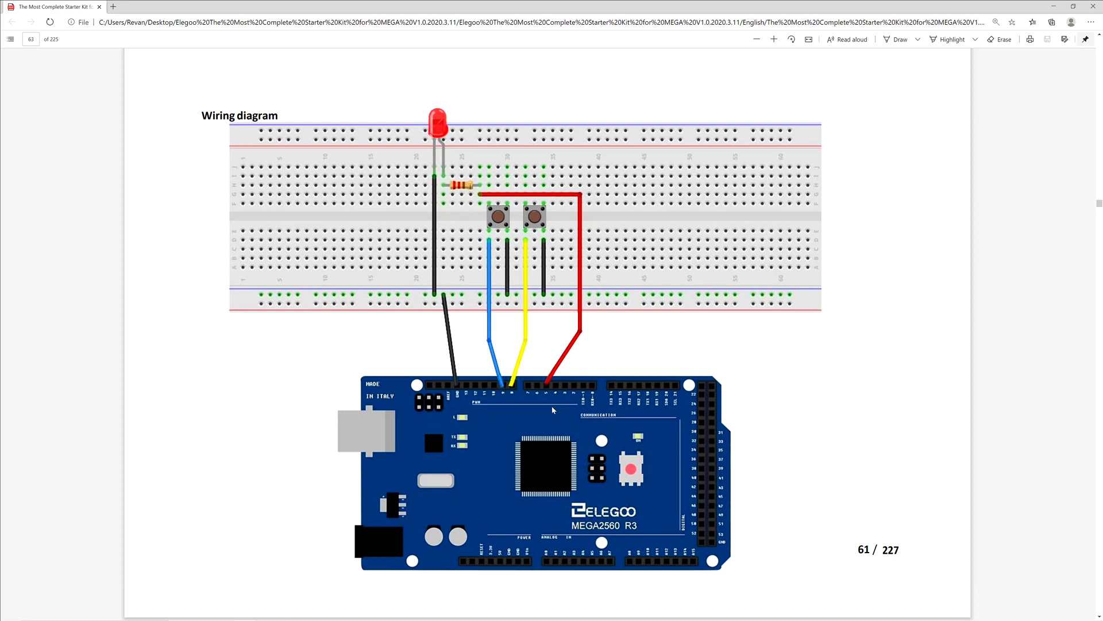
mouse_move(540, 394)
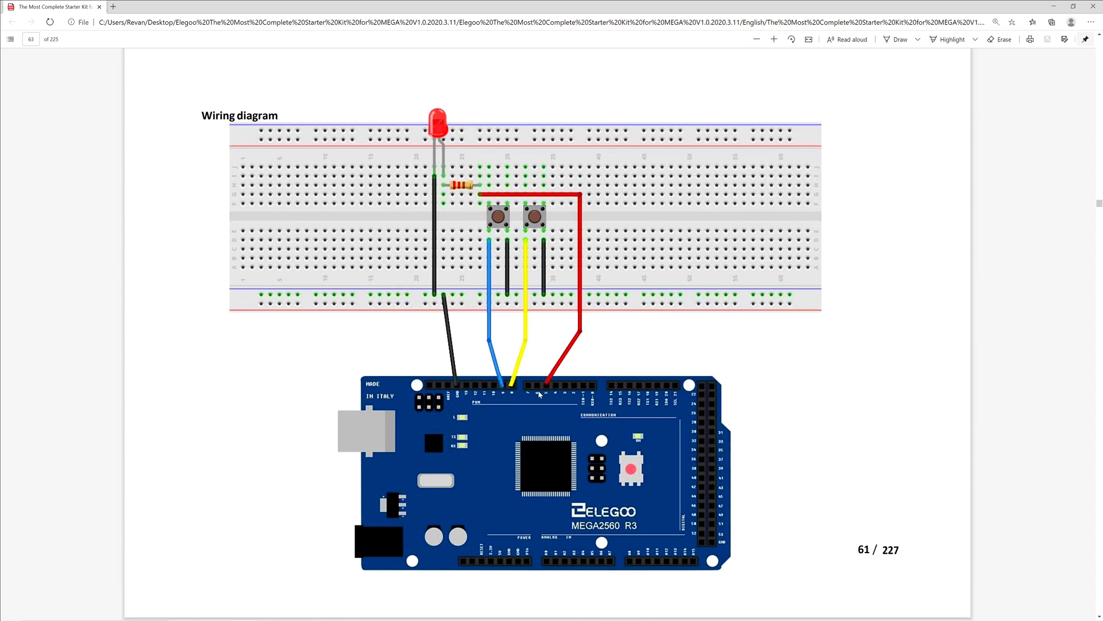
mouse_move(539, 396)
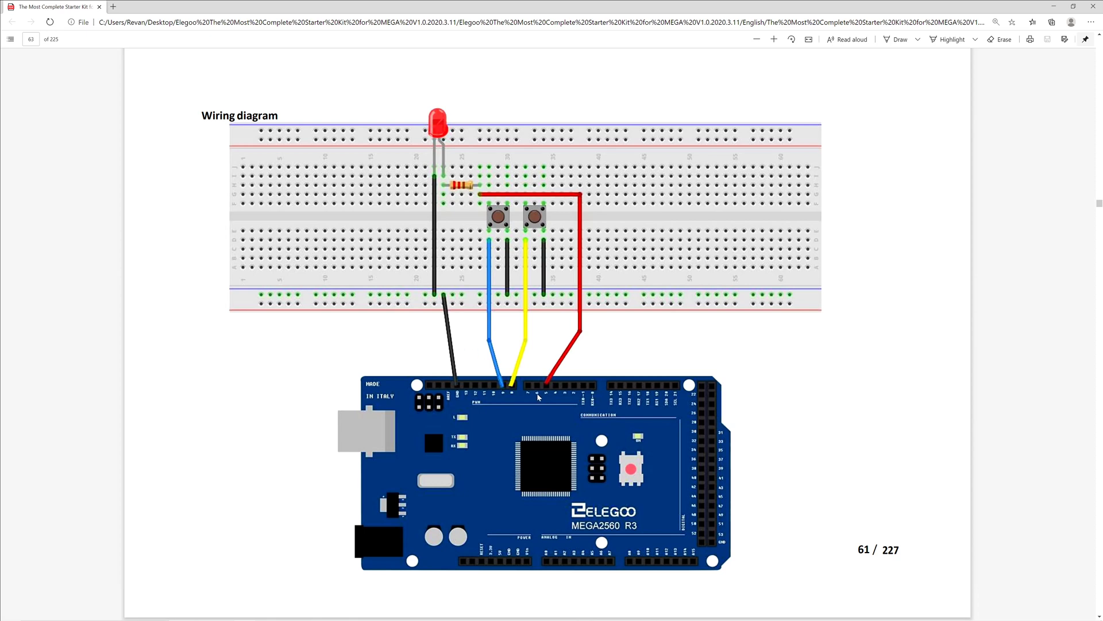
mouse_move(477, 202)
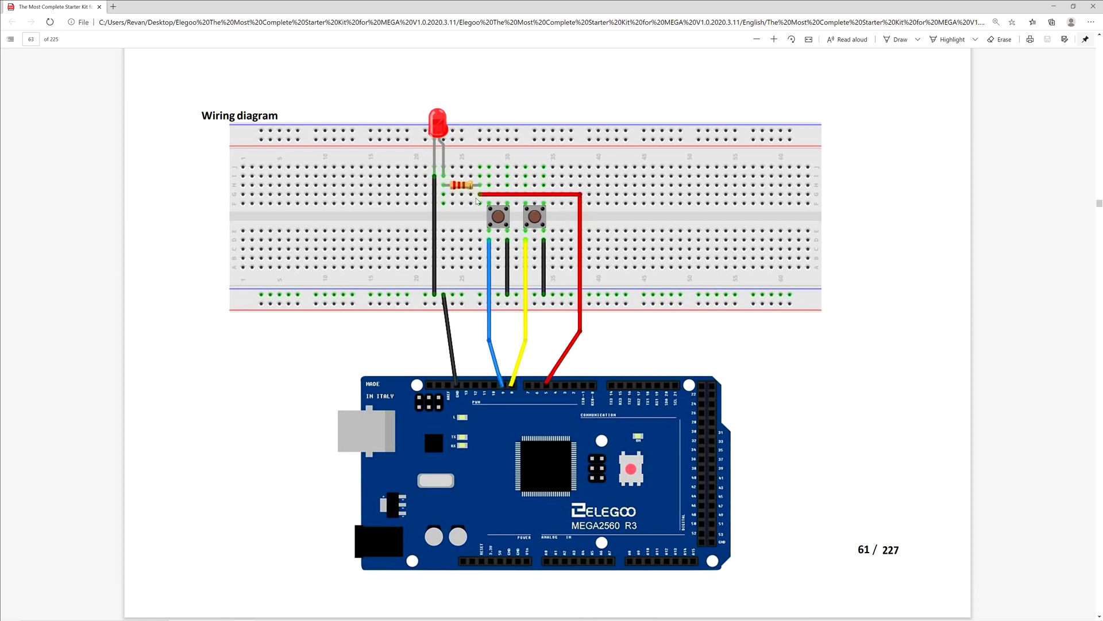
mouse_move(464, 193)
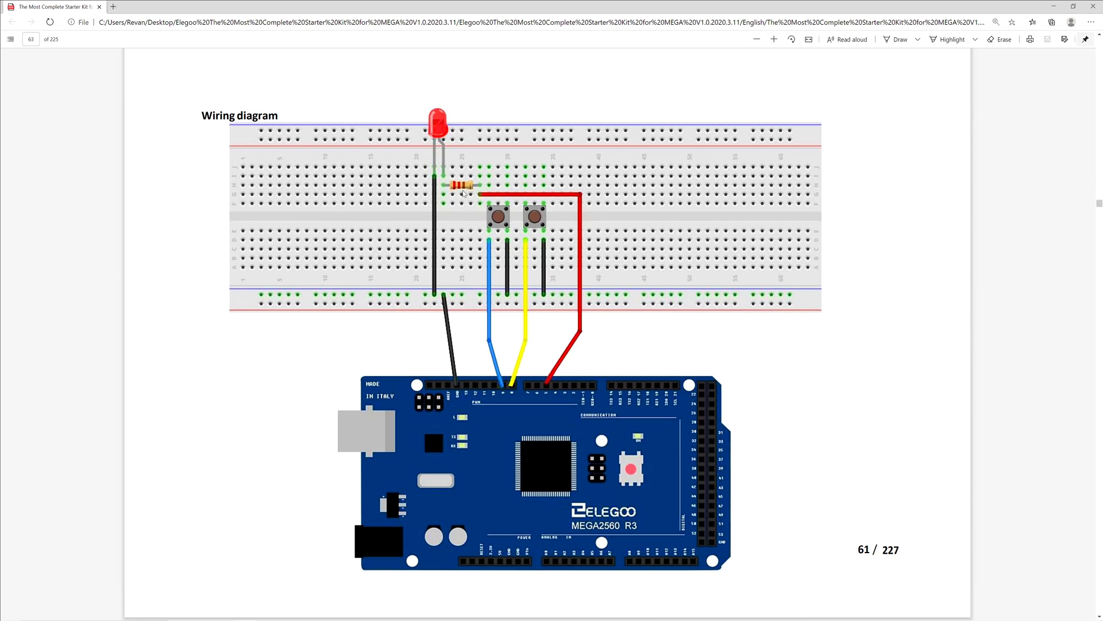
mouse_move(509, 395)
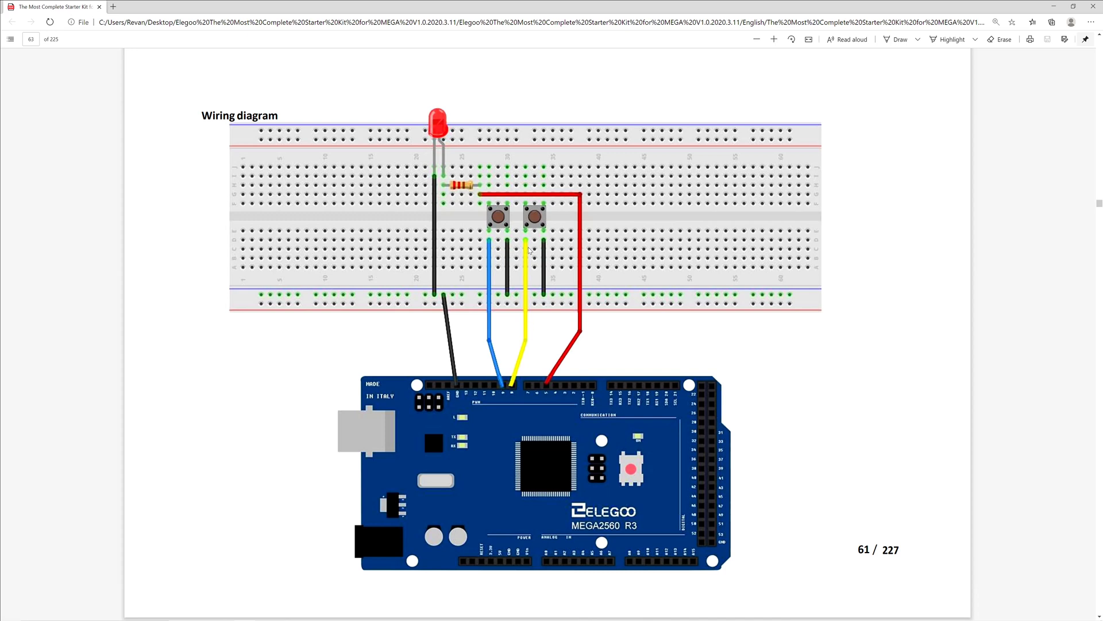
mouse_move(491, 242)
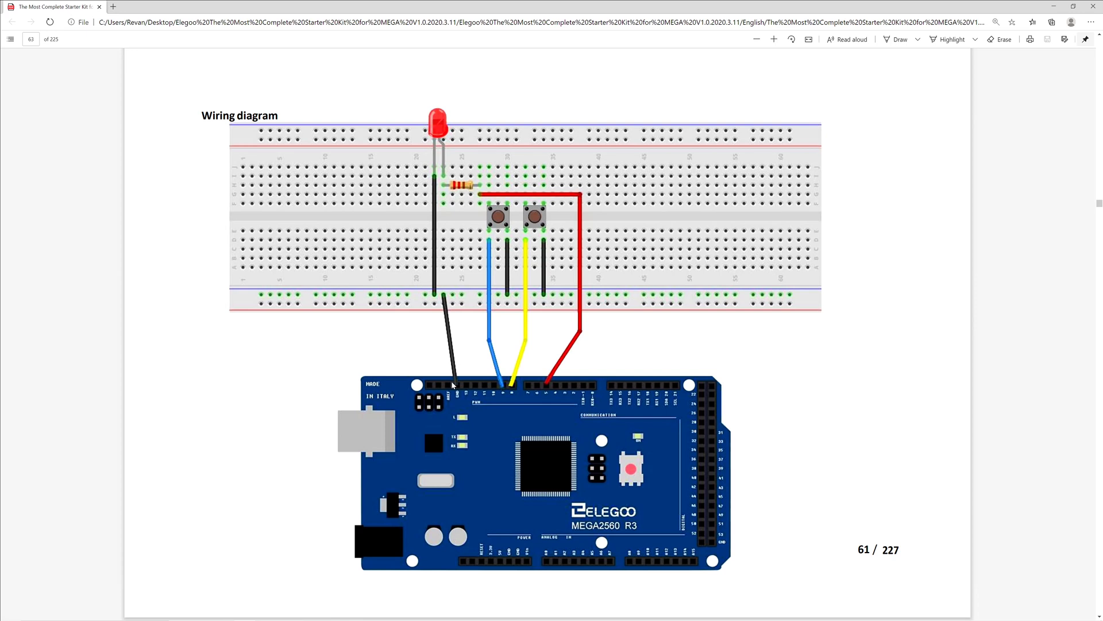
mouse_move(462, 395)
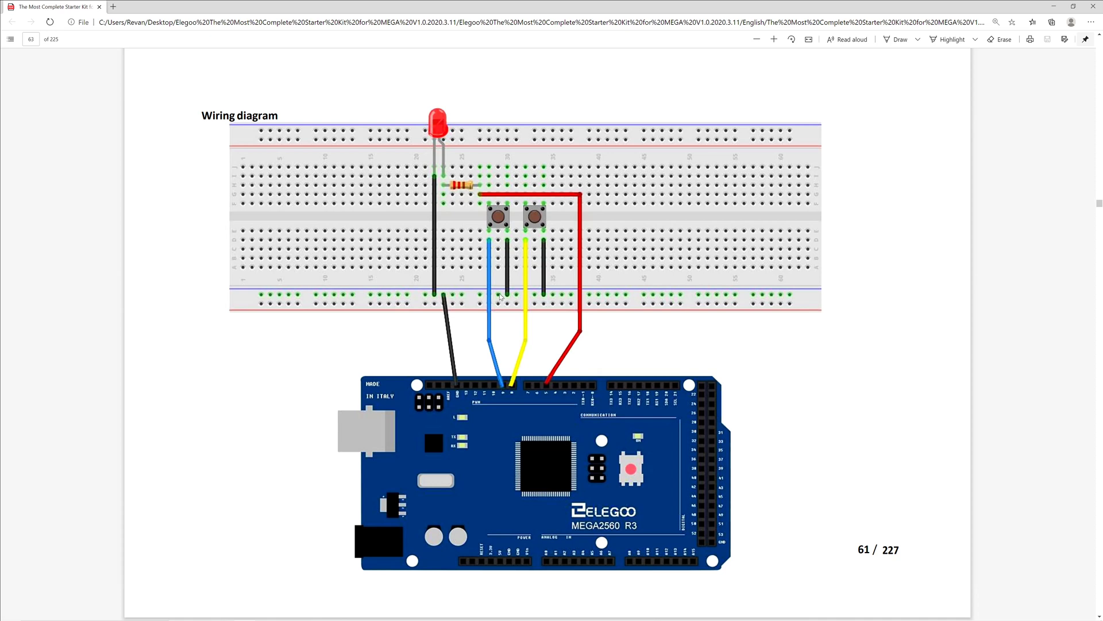
mouse_move(461, 302)
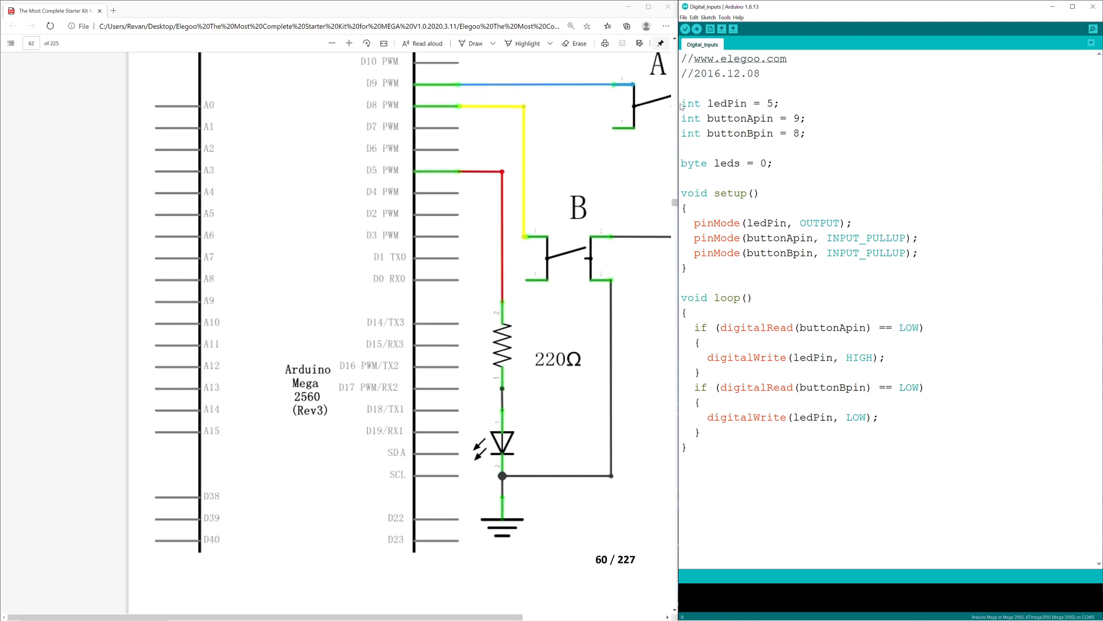
drag(681, 103, 781, 119)
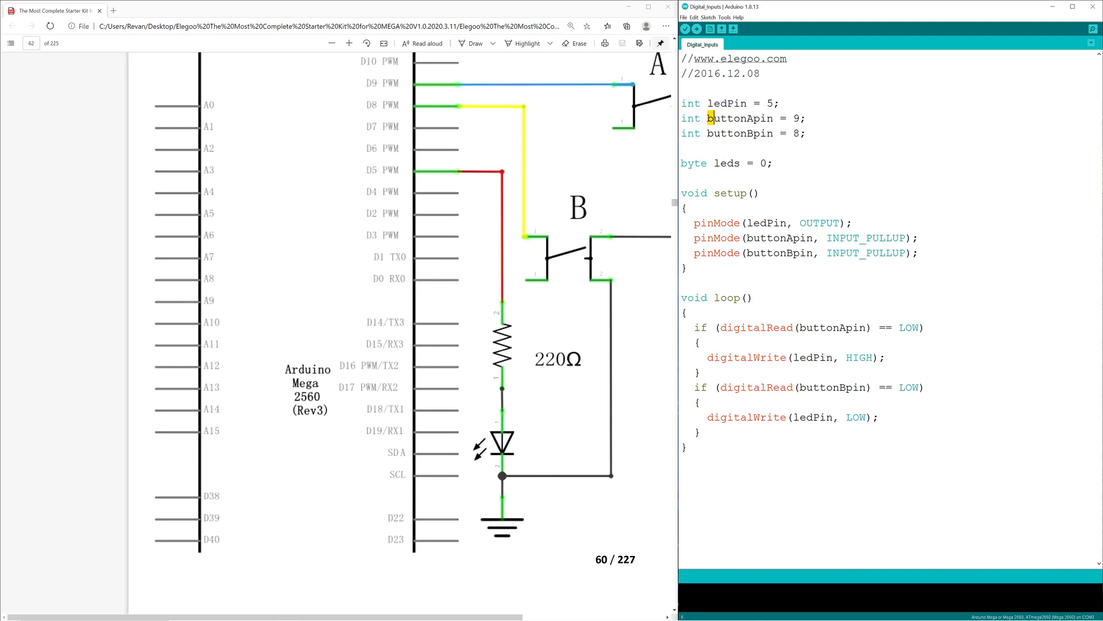
double_click(739, 118)
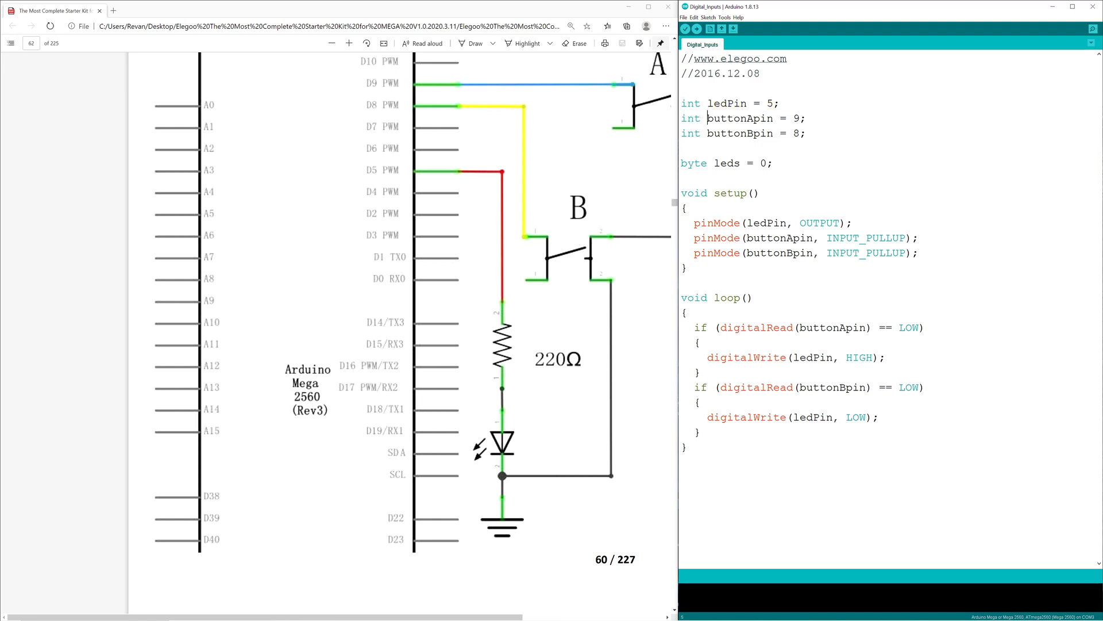
double_click(739, 118)
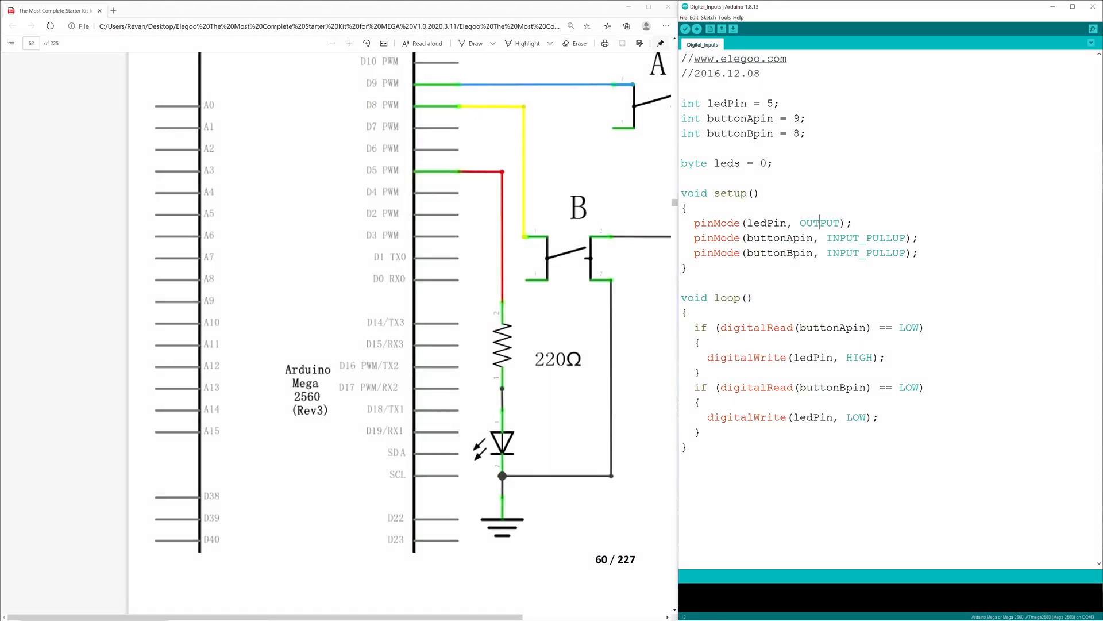
double_click(711, 193)
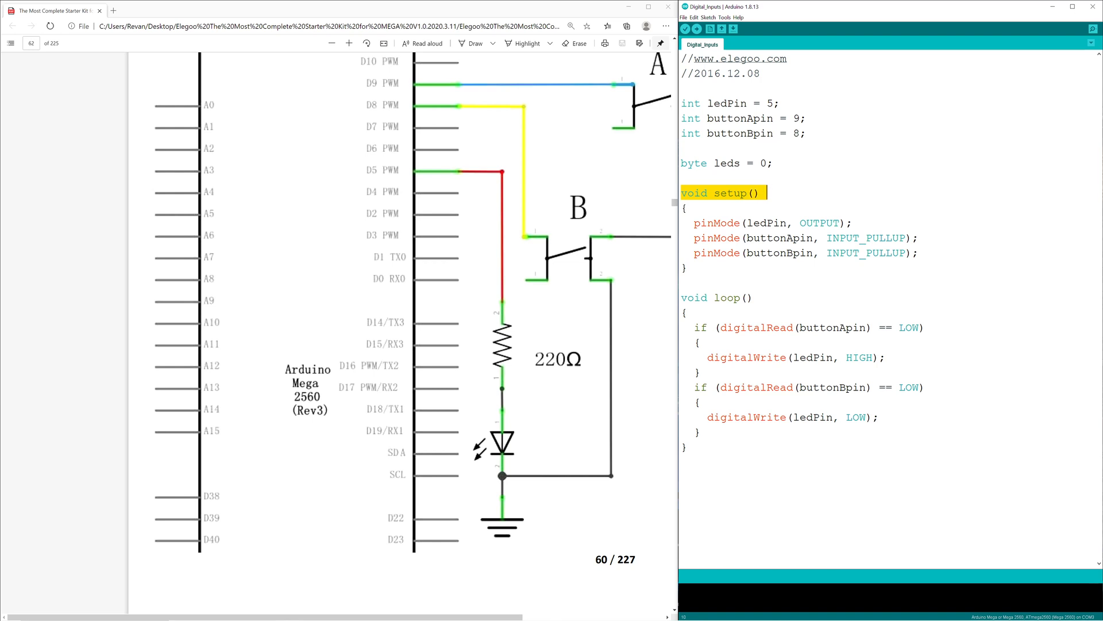
double_click(767, 223)
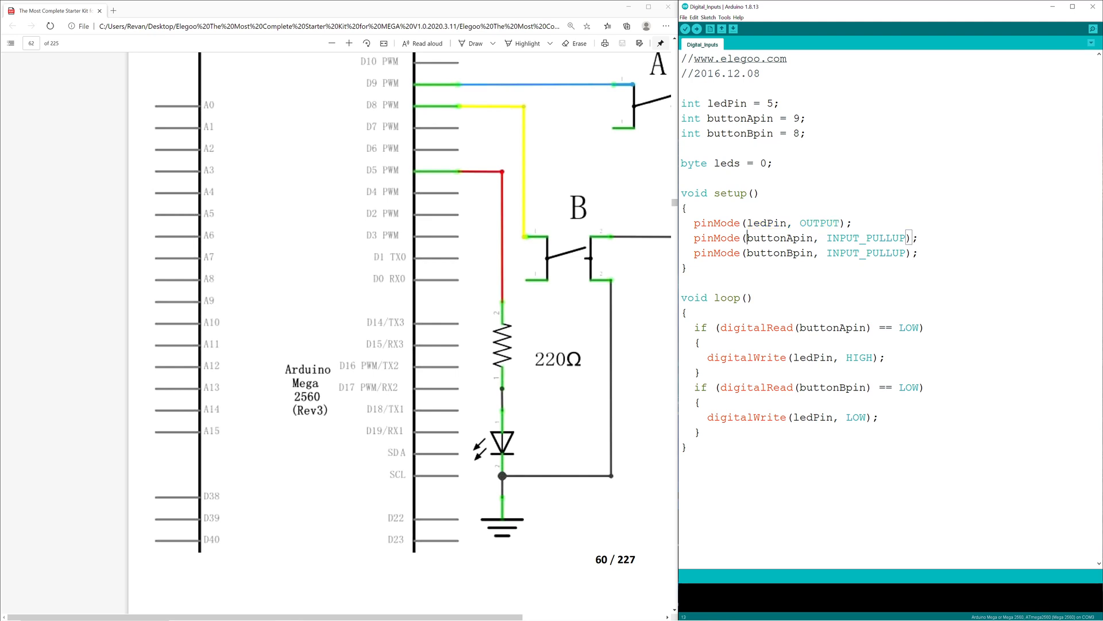
drag(750, 237, 919, 253)
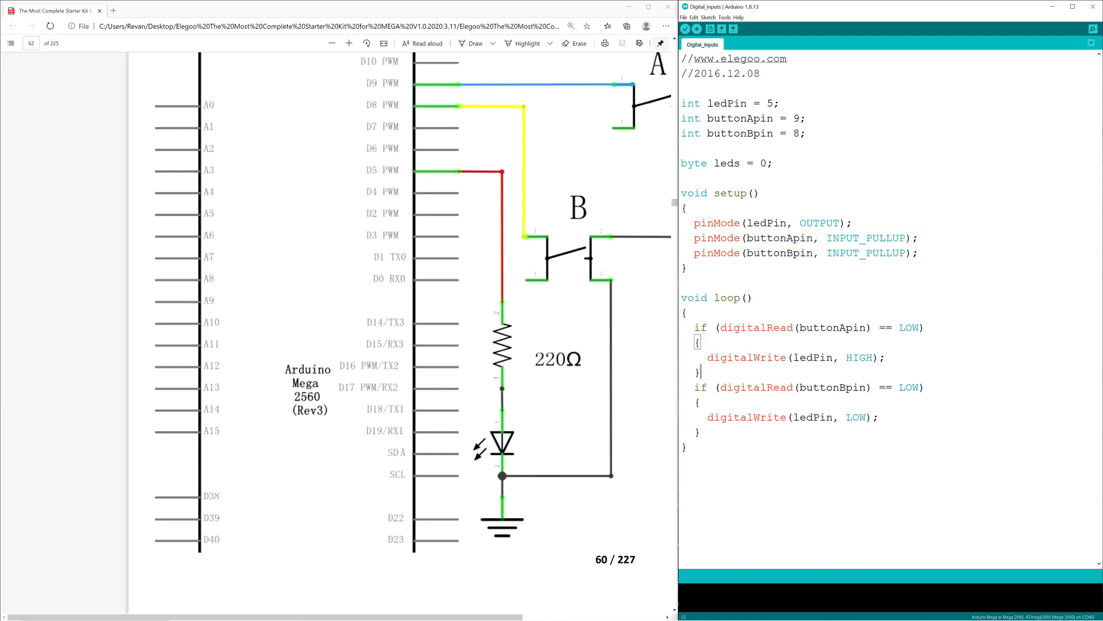
double_click(864, 238)
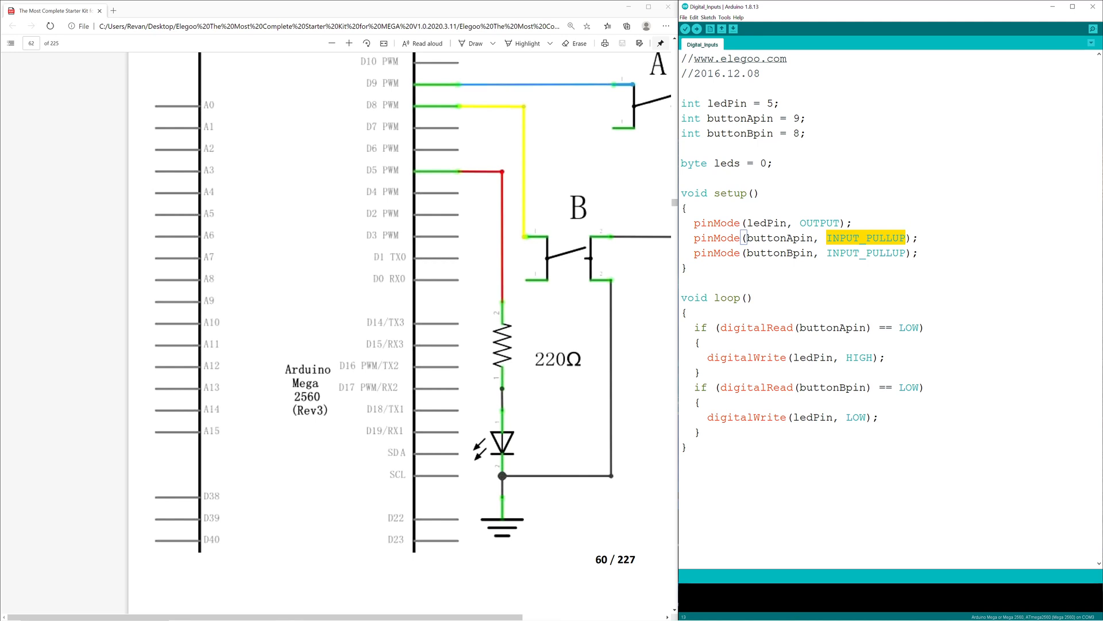
click(906, 237)
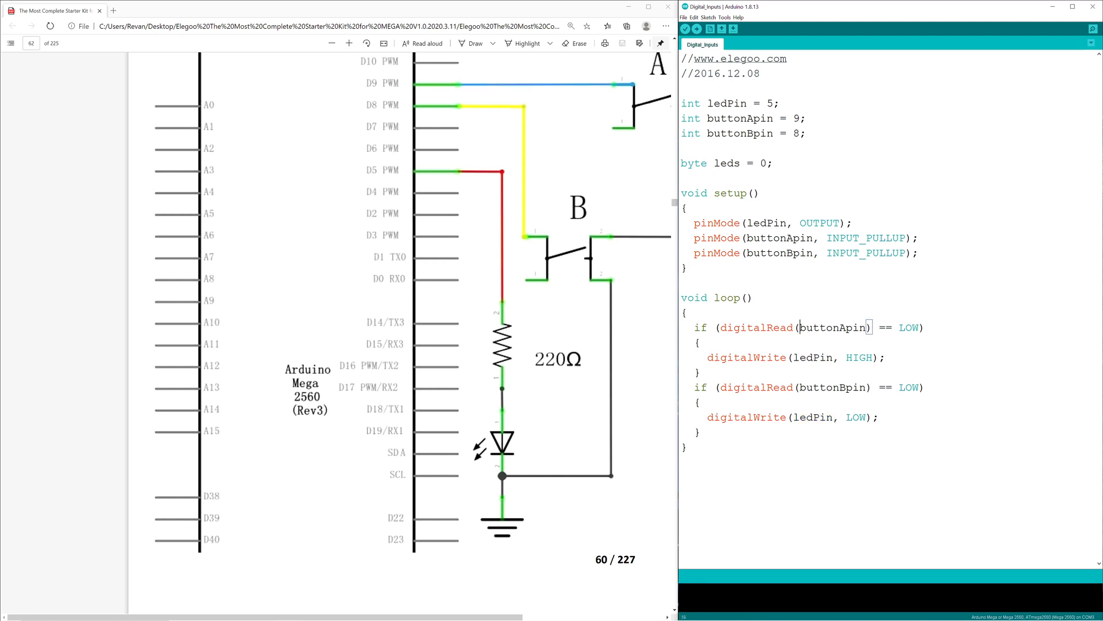
double_click(833, 327)
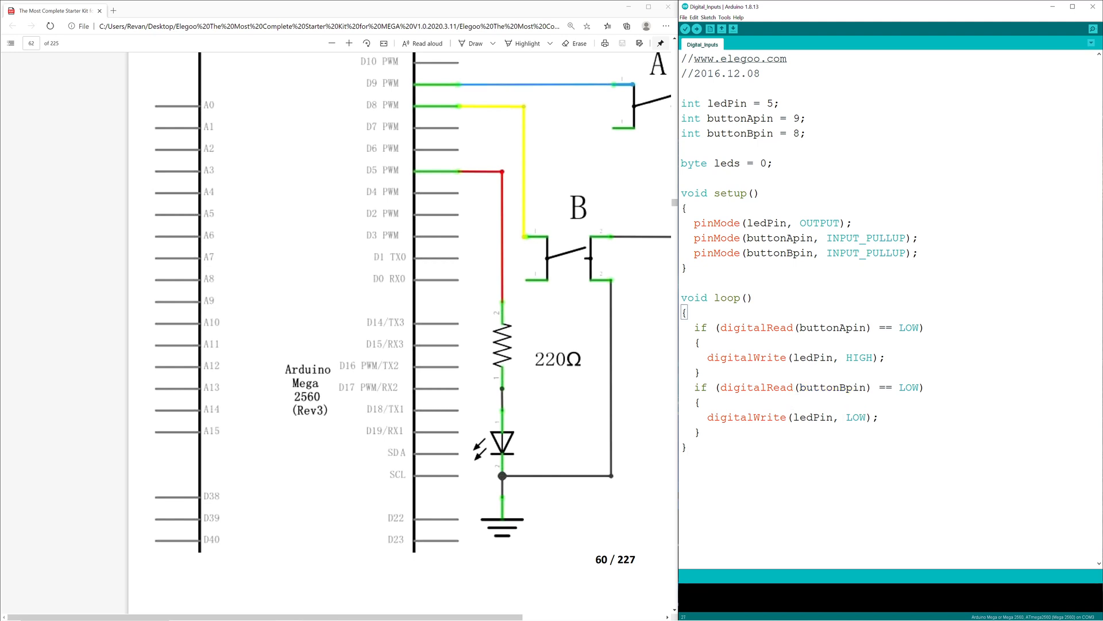
click(689, 446)
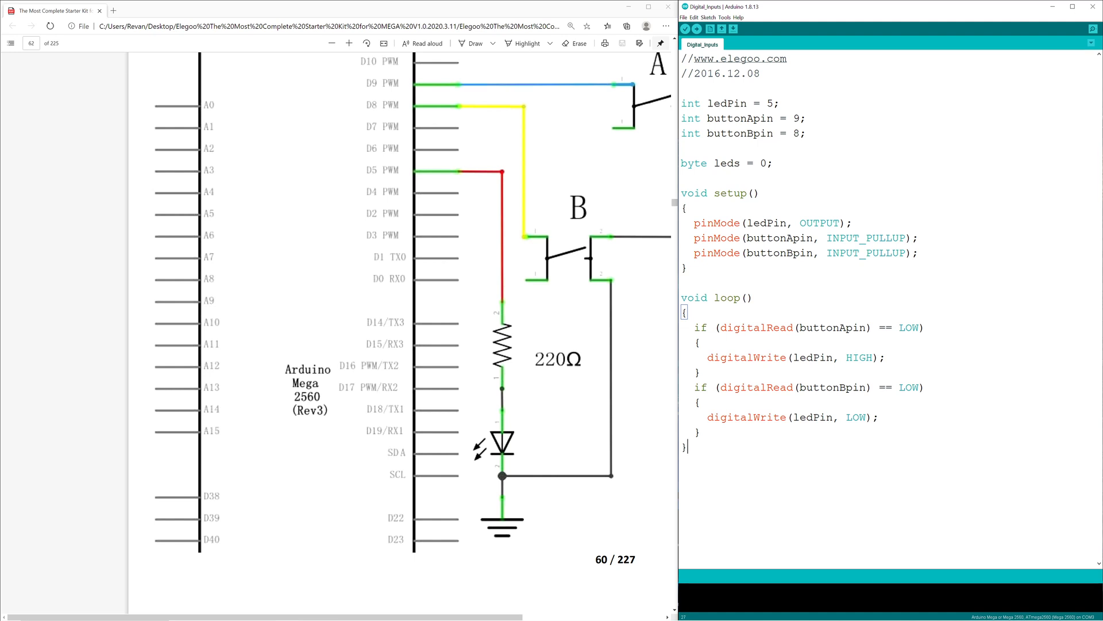